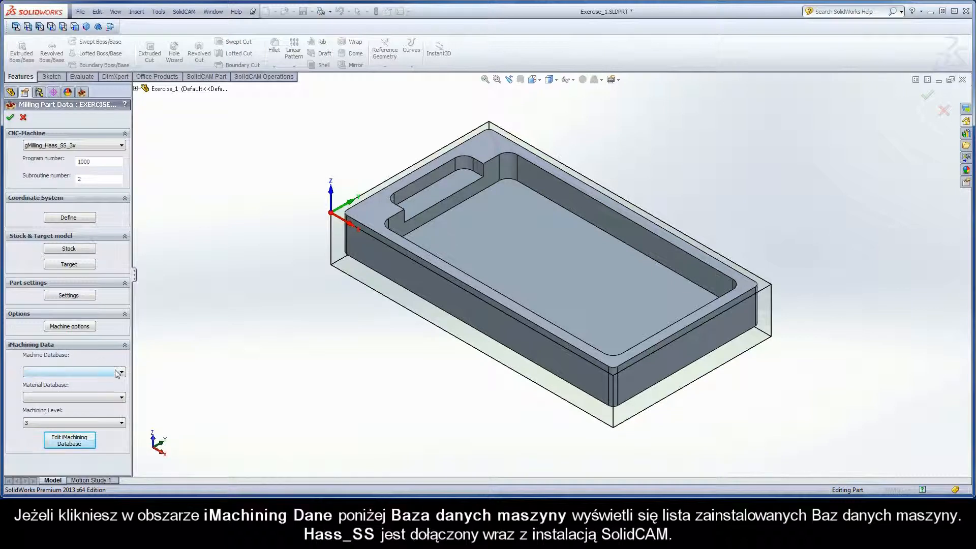
Step: Browse the installed machine databases and available materials lists in the SolidCAM settings tree
click(120, 372)
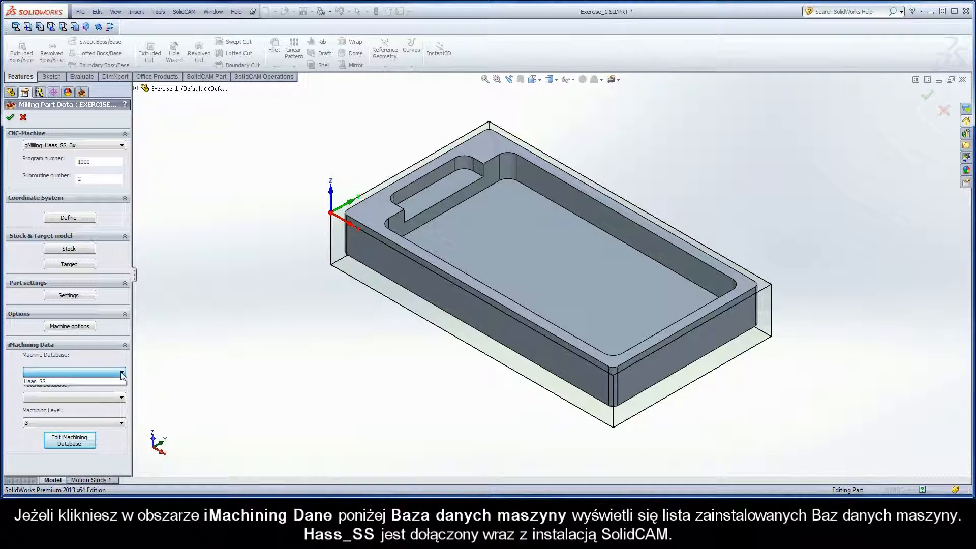
click(61, 381)
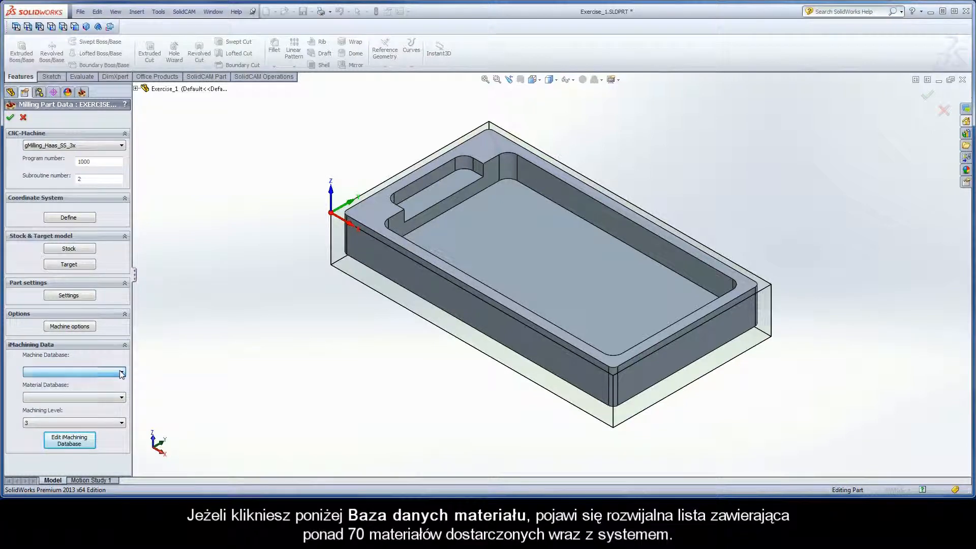
click(122, 372)
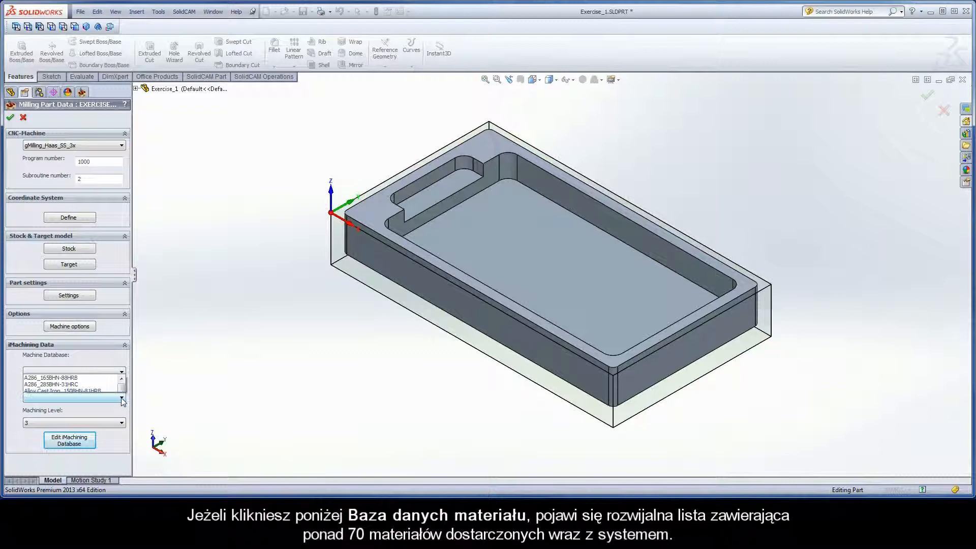
click(122, 400)
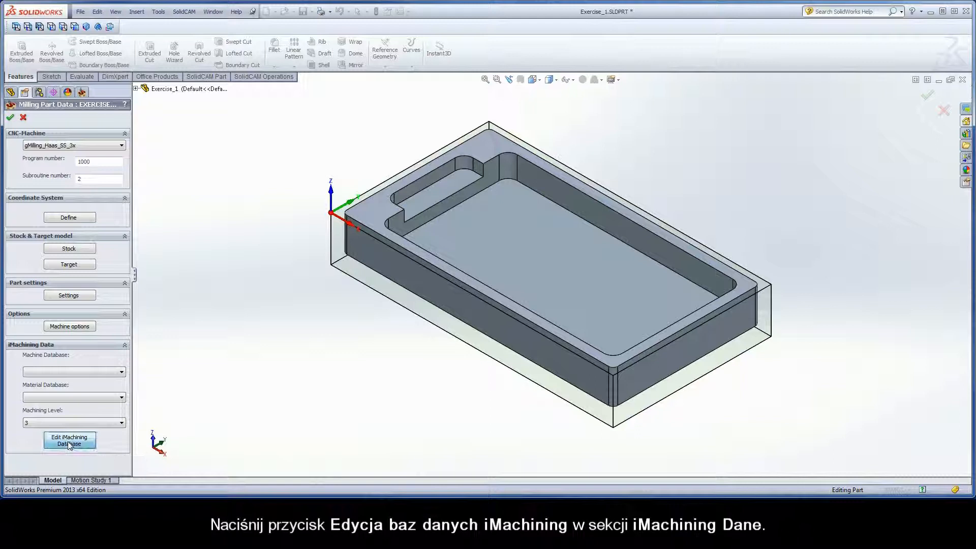
Step: Bring up the iDatabase editor, browse Material DB, return to Machine DB and revert a trial spindle-speed edit to 12000
click(69, 441)
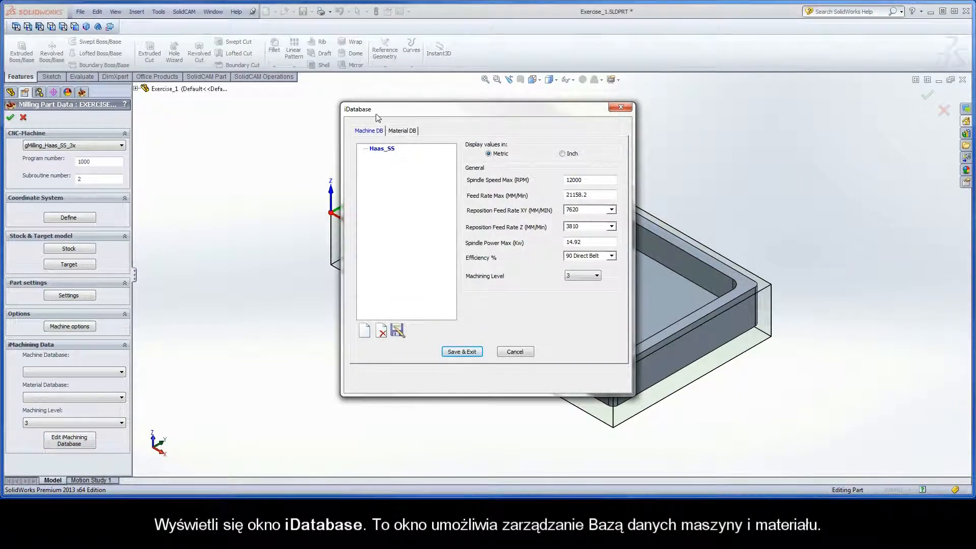
mouse_move(358, 139)
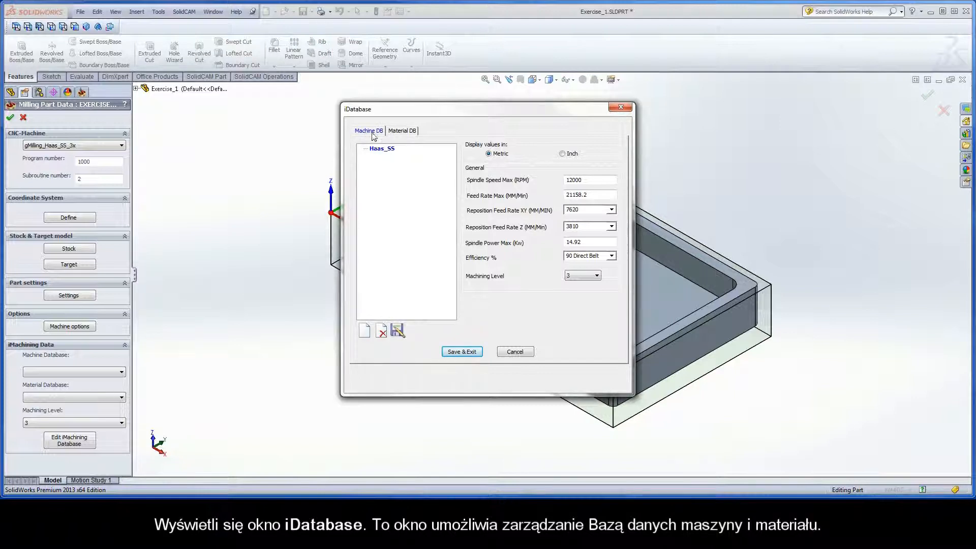
click(402, 130)
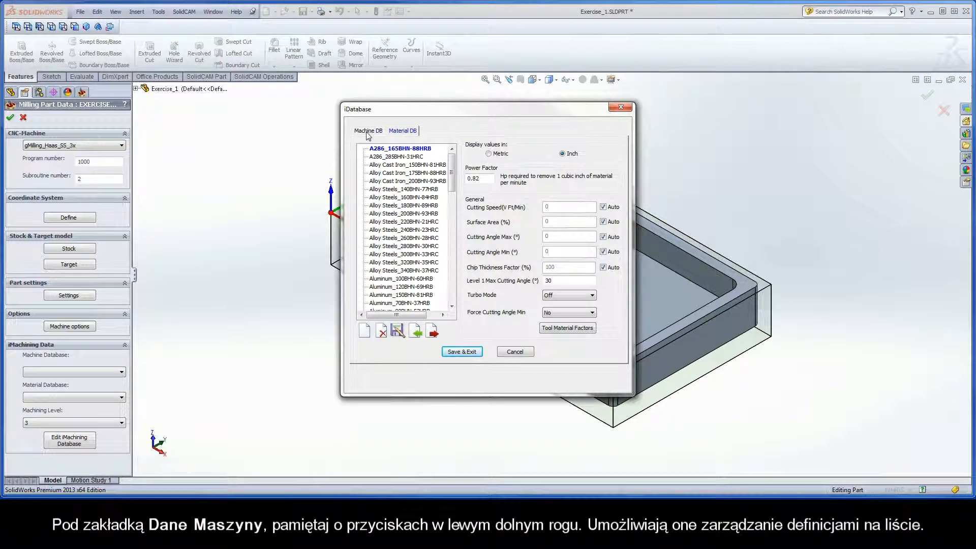
click(369, 130)
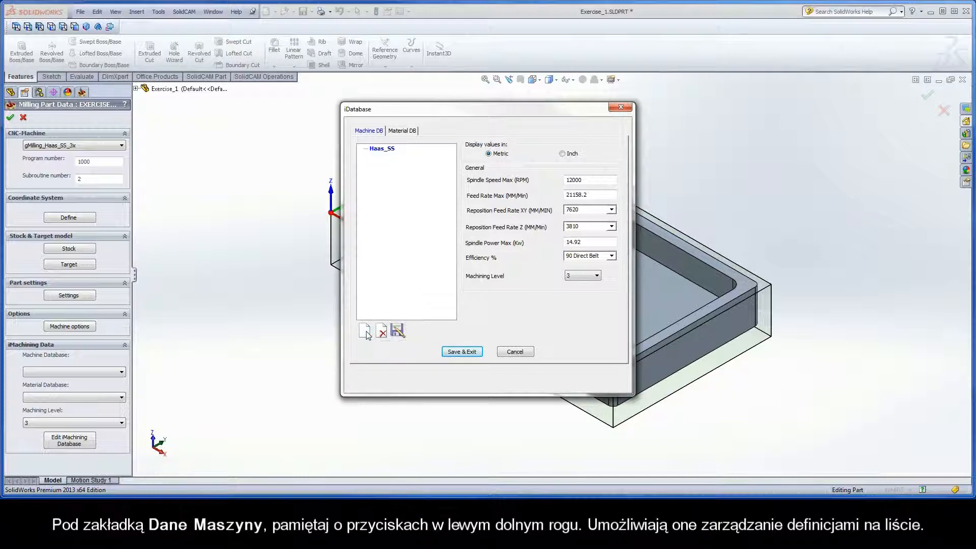
mouse_move(367, 332)
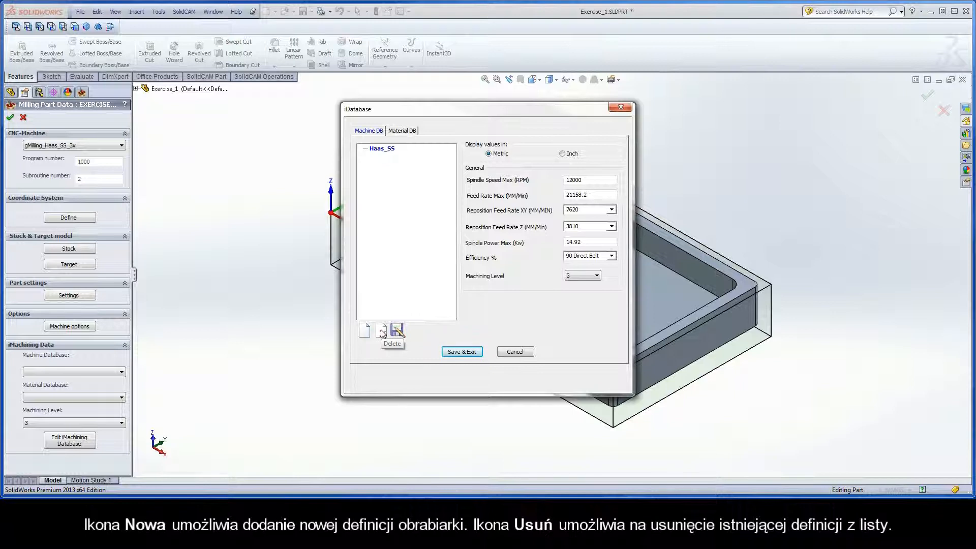
mouse_move(398, 333)
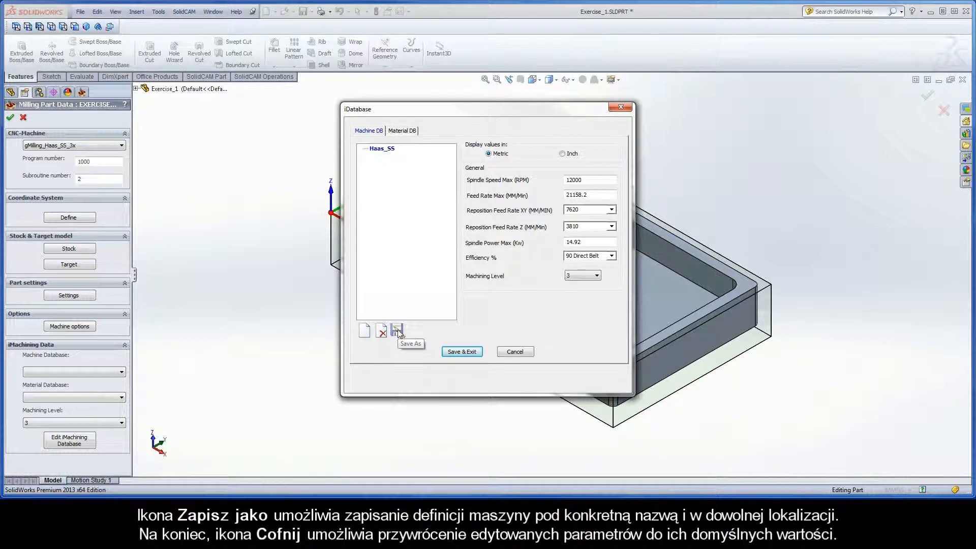
mouse_move(577, 191)
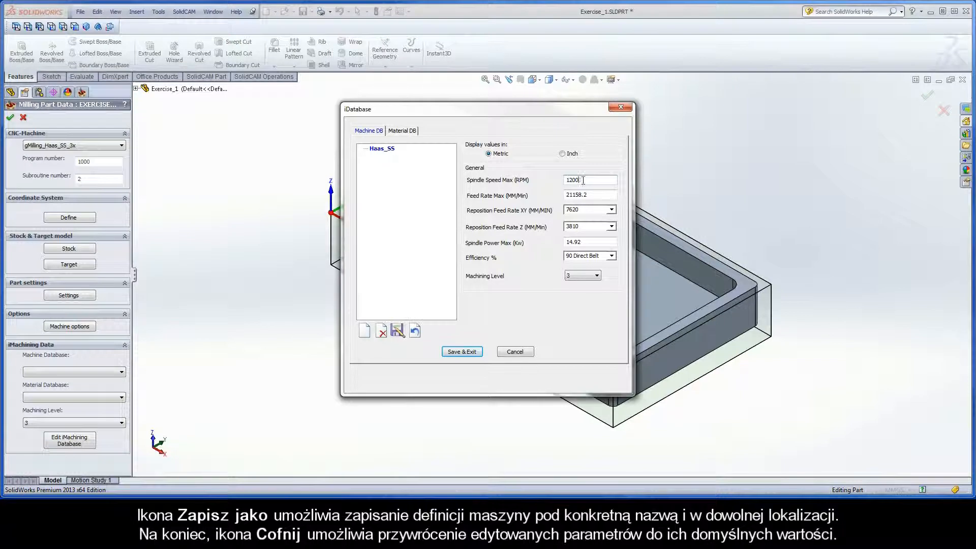
mouse_move(415, 331)
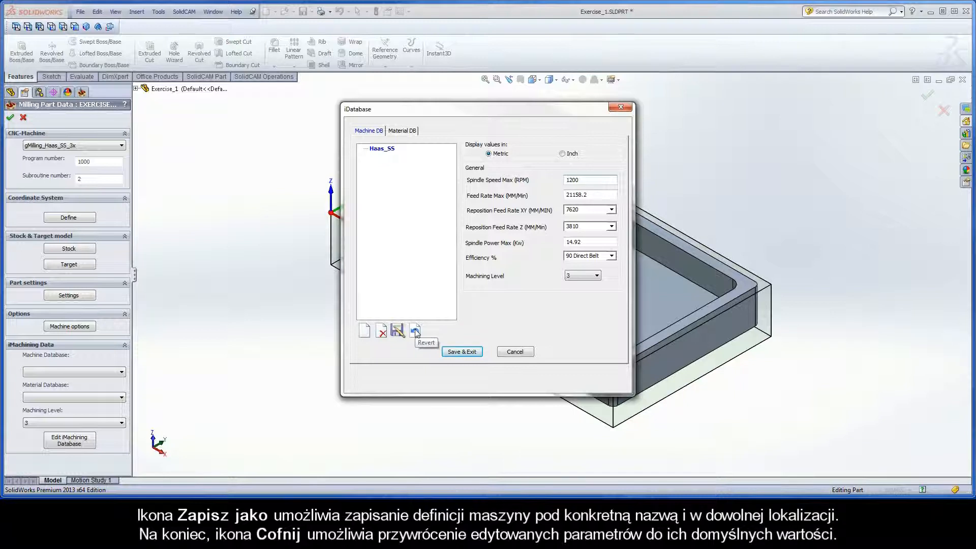
click(415, 331)
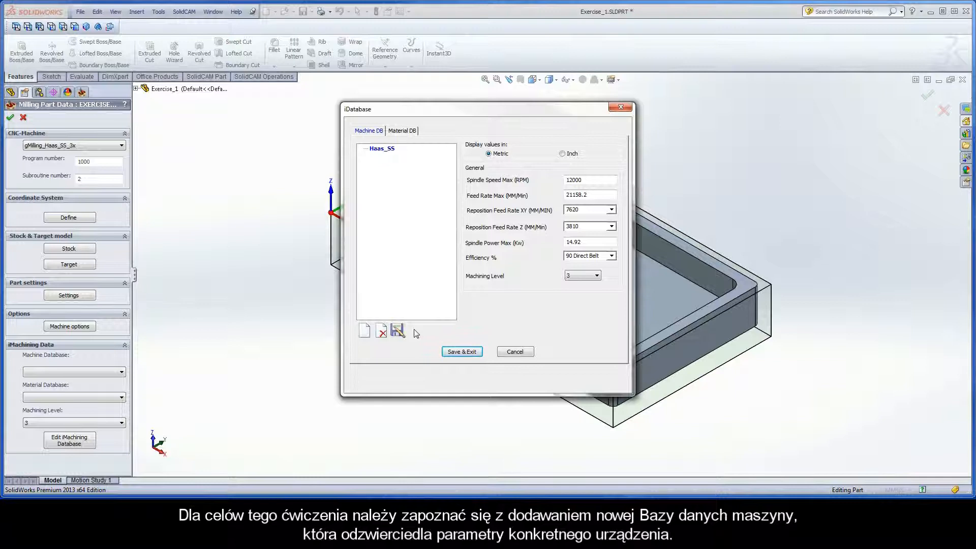
mouse_move(365, 331)
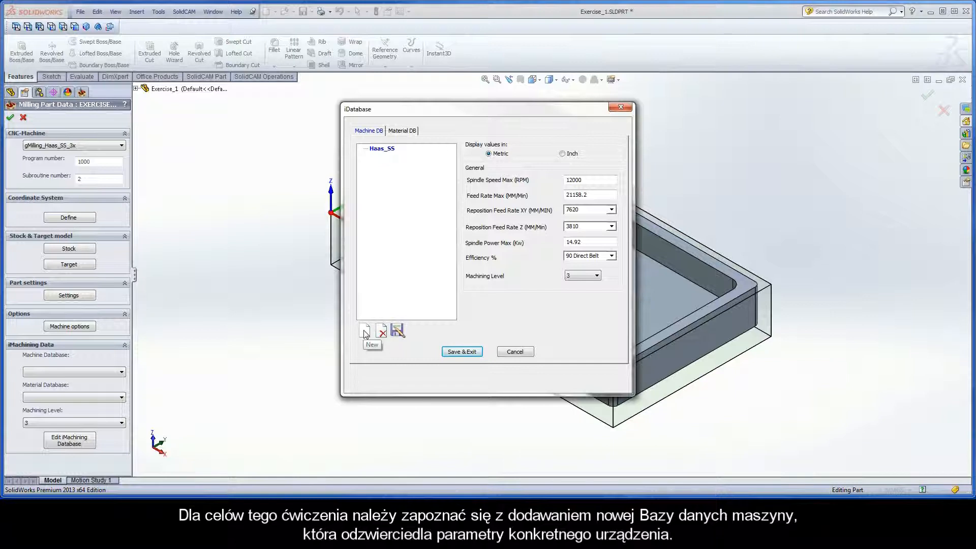
Step: Create a new machine database file named Haas_SS_New
click(364, 331)
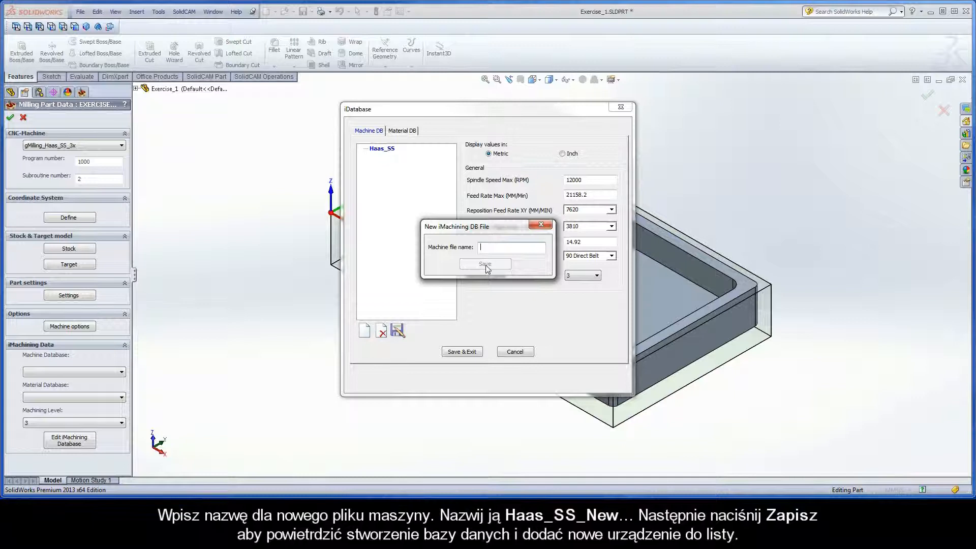
text(Haas)
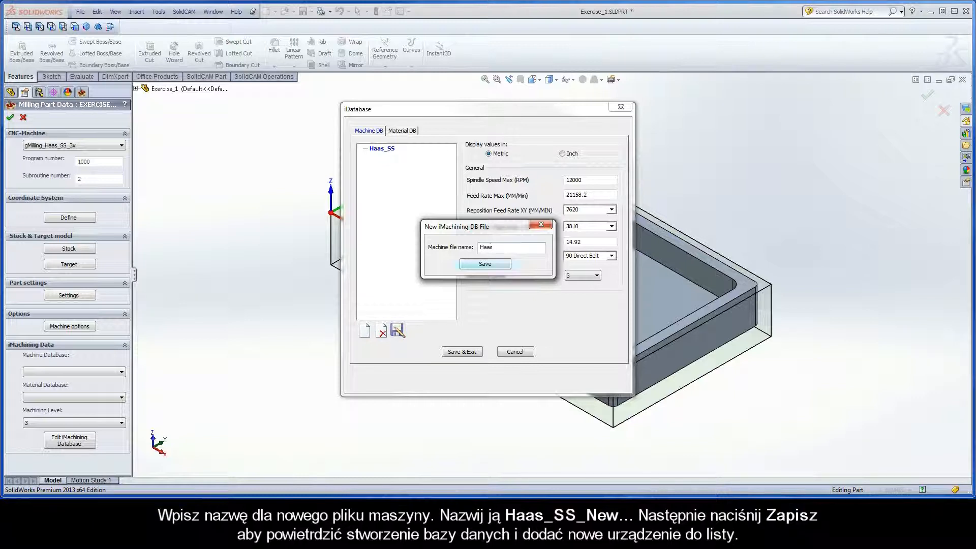
text(Haas_SS_New)
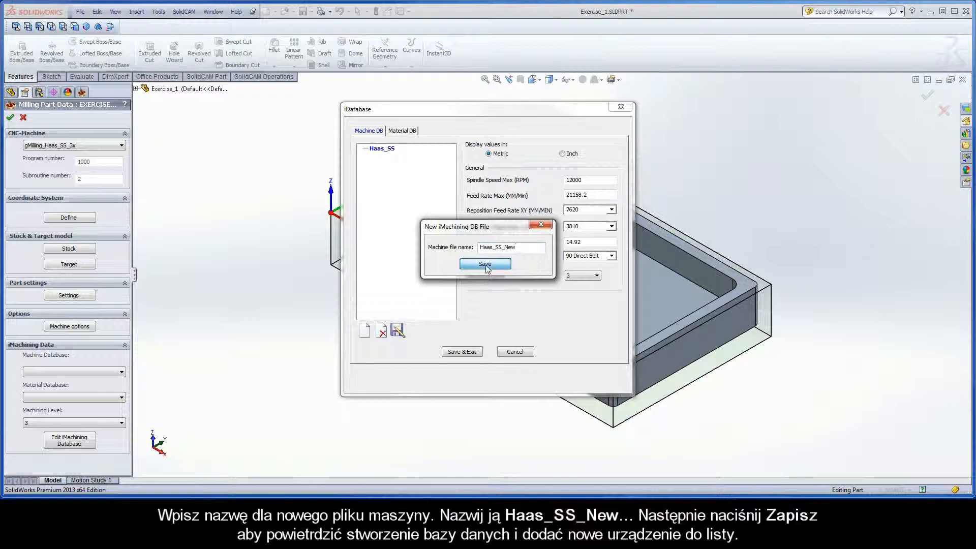
click(486, 265)
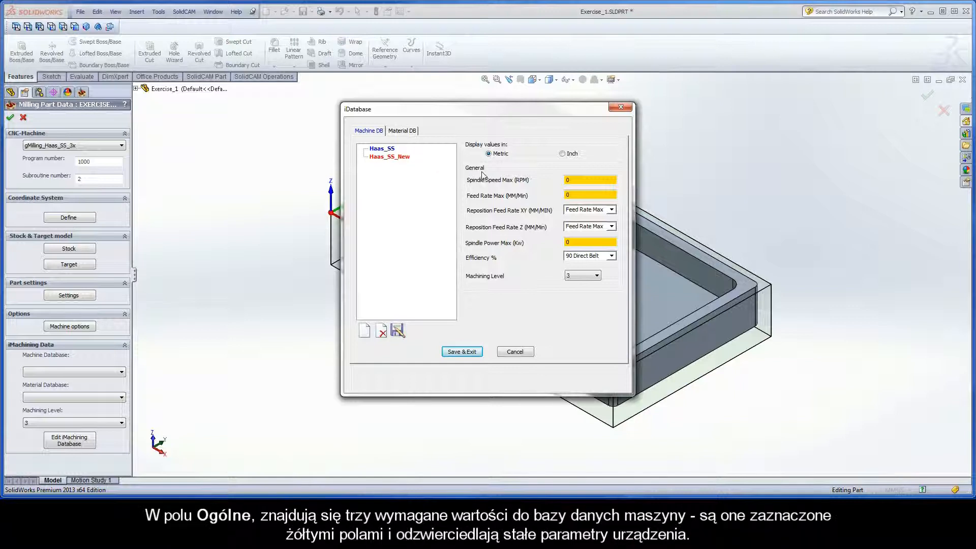
Step: Give Haas_SS_New spindle speed max 12000, feed rate max 21158 and spindle power max 20 kW
click(590, 179)
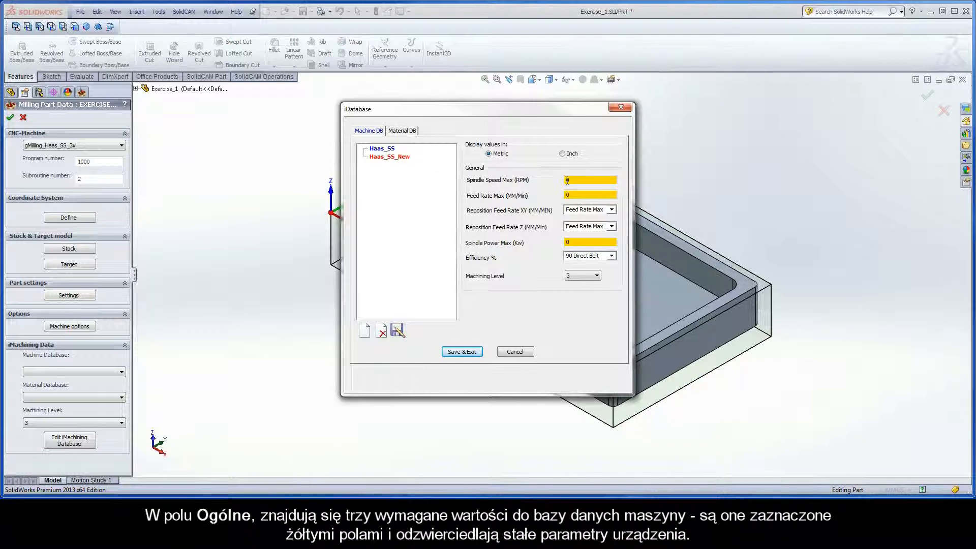
click(590, 180)
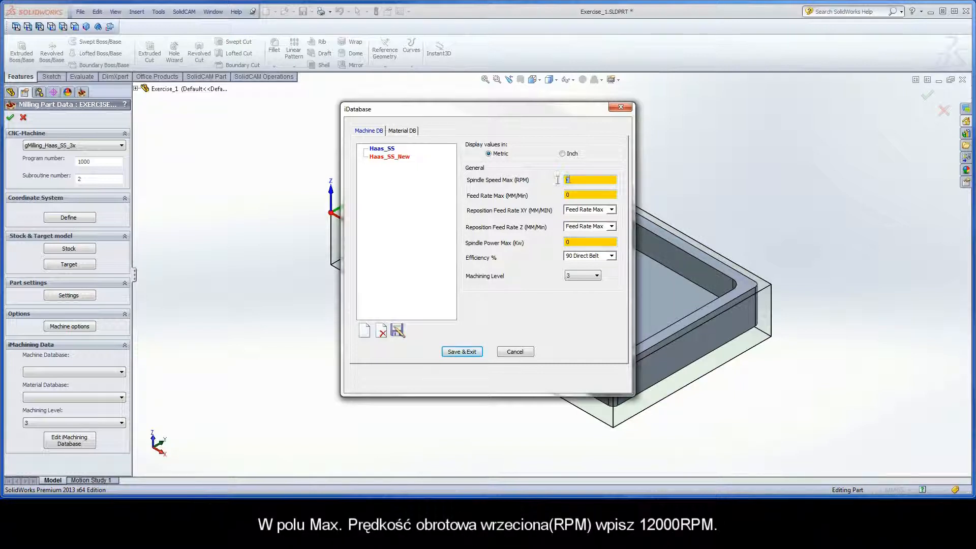
text(12000)
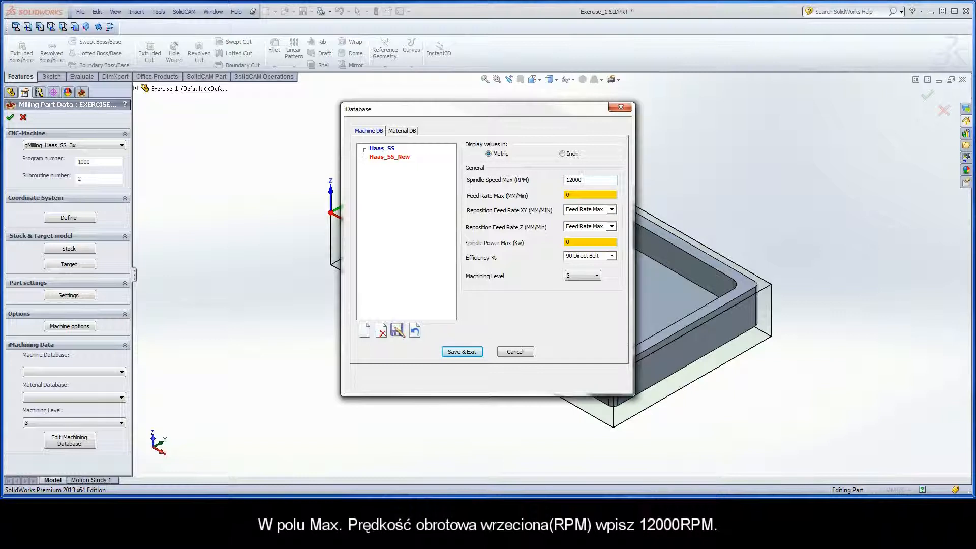
click(588, 195)
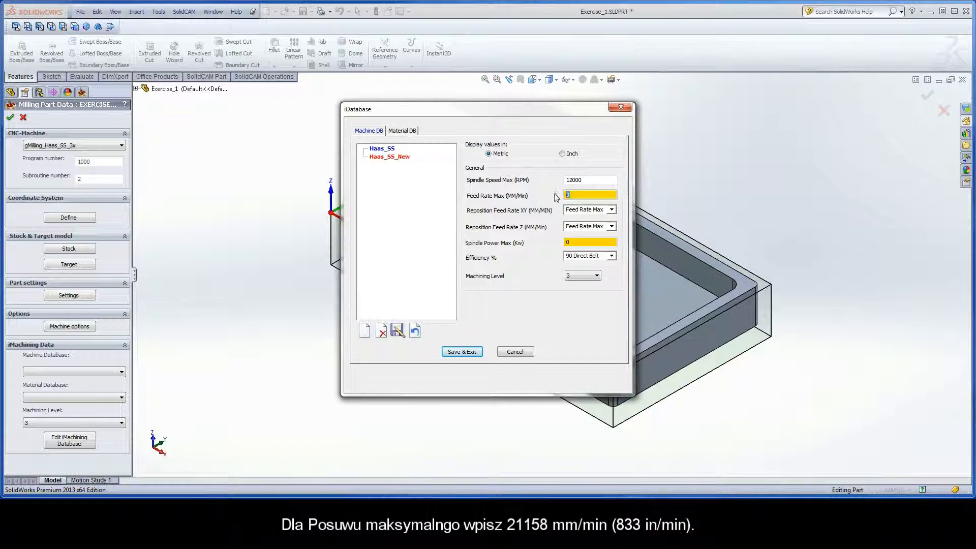
text(21158)
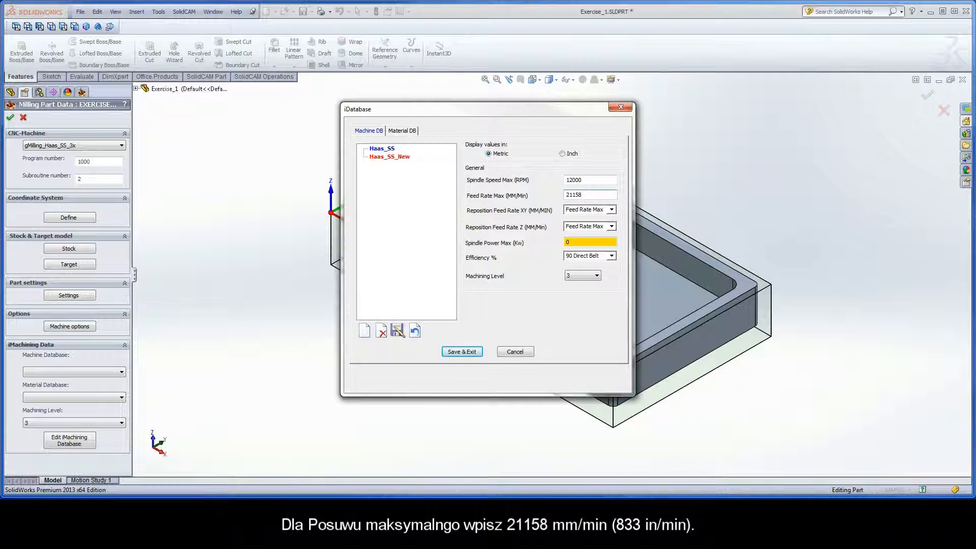
click(587, 242)
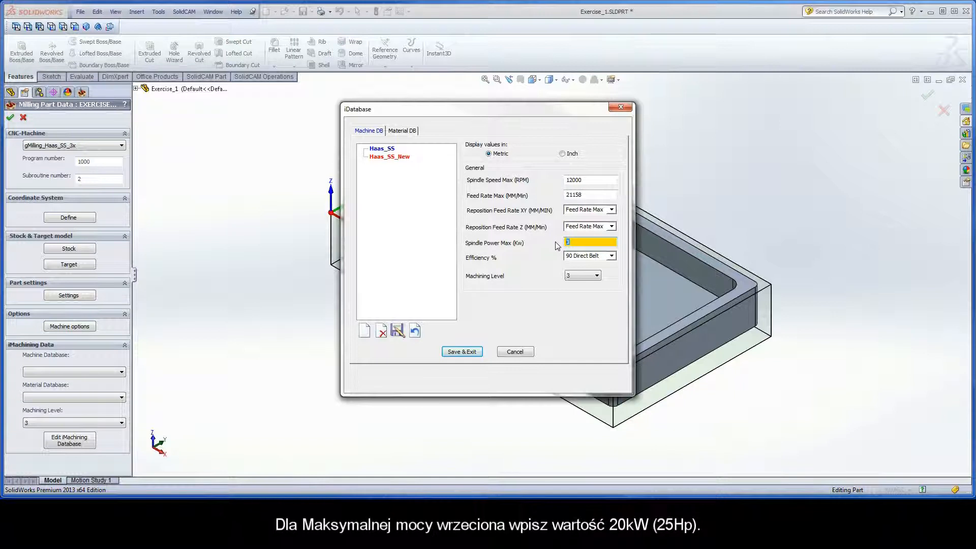
text(2)
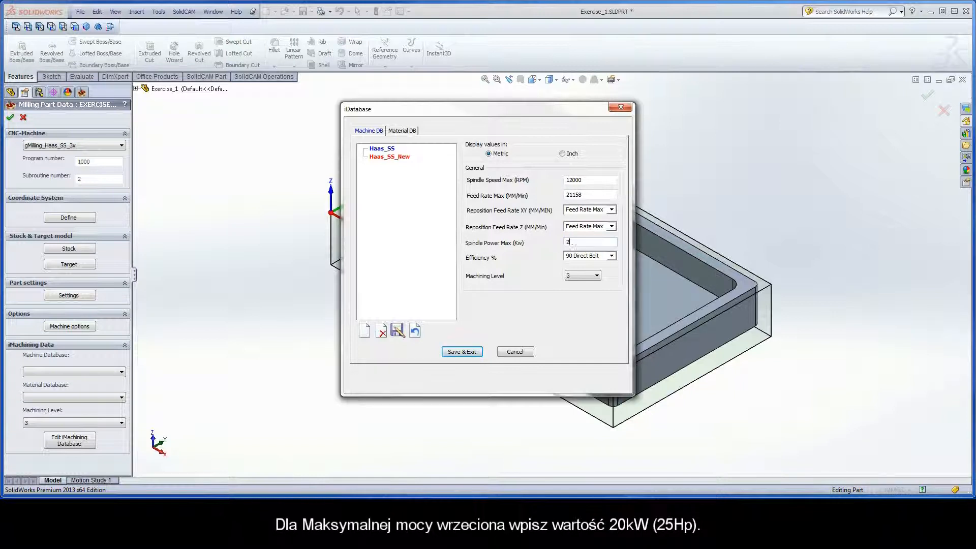
text(0)
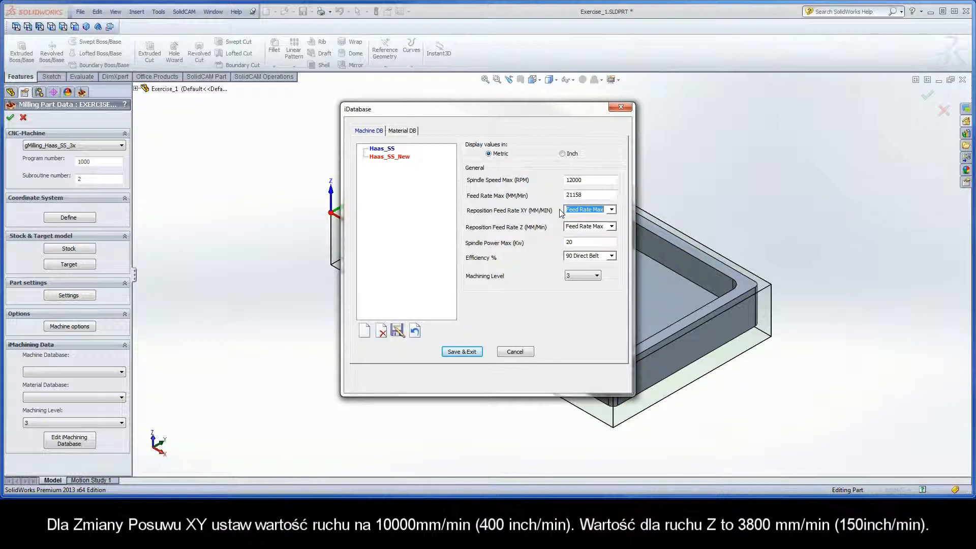
Step: Set the reposition feed rates to 10000 for XY and 3800 for Z
text(10000)
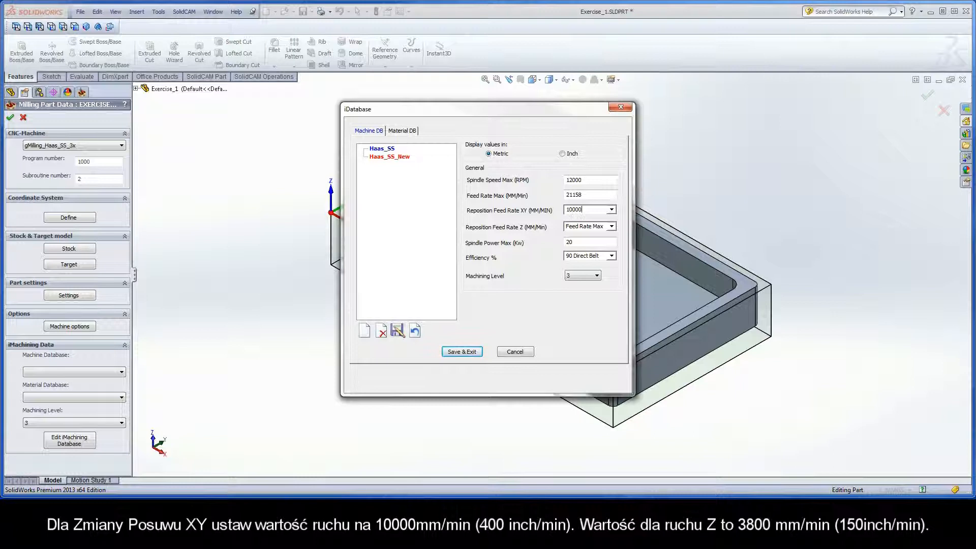
click(586, 226)
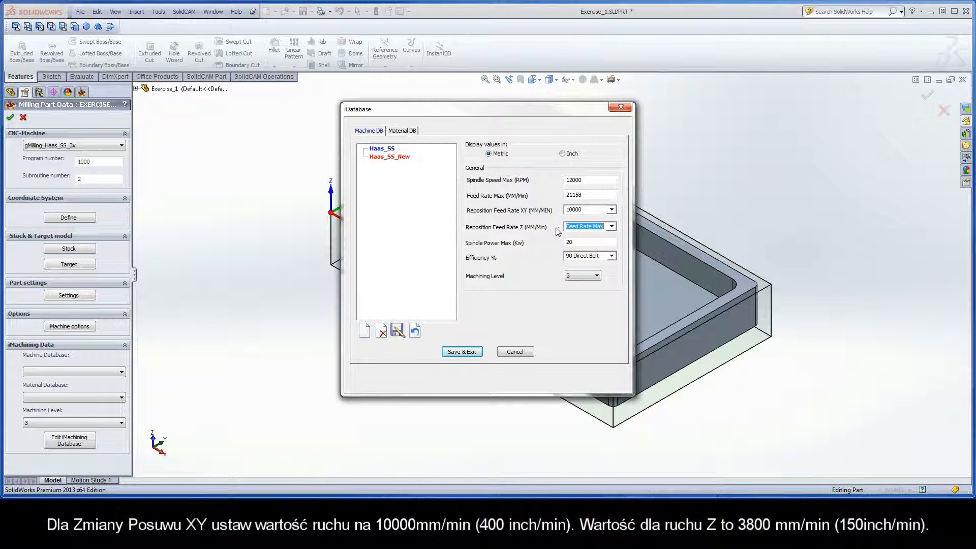
text(3800)
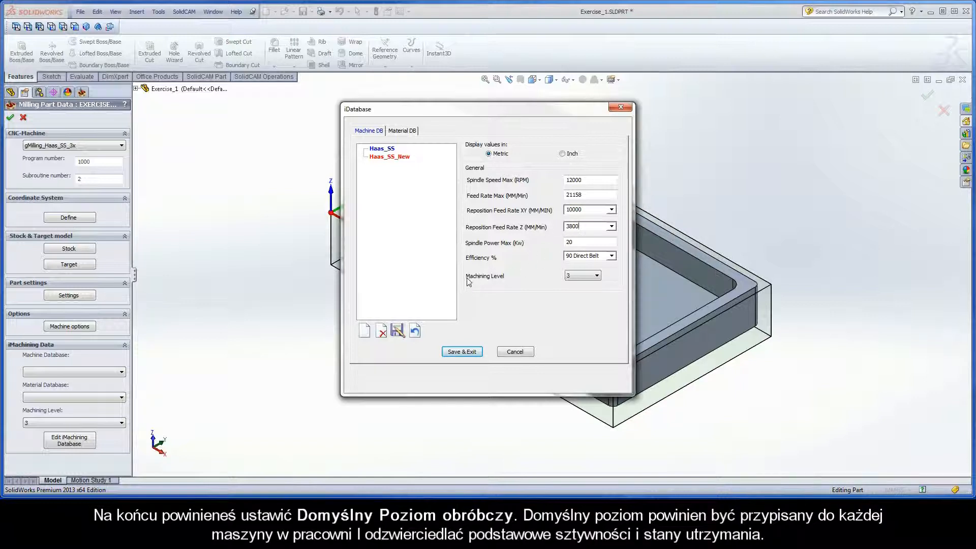
mouse_move(507, 283)
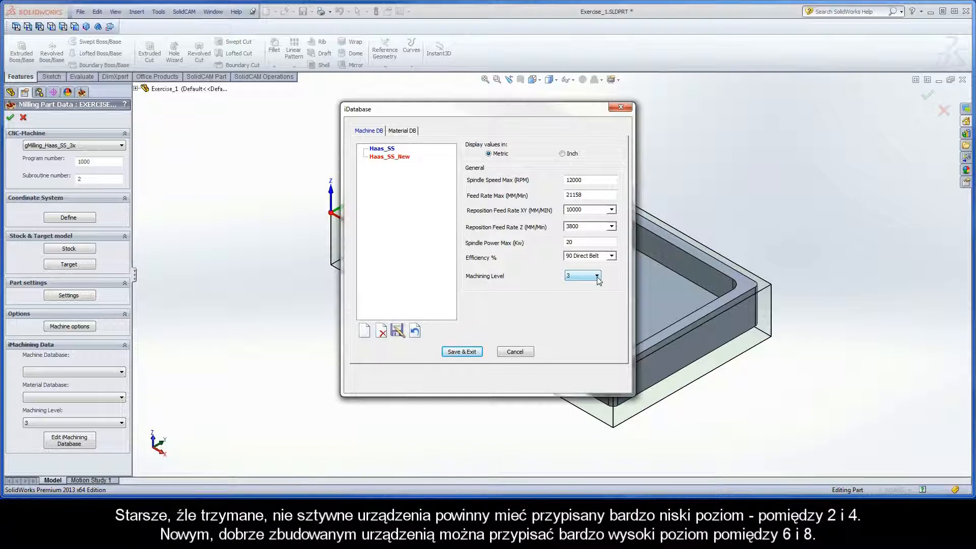
Step: Choose machining level 6 for Haas_SS_New from the Machining Level list
click(597, 277)
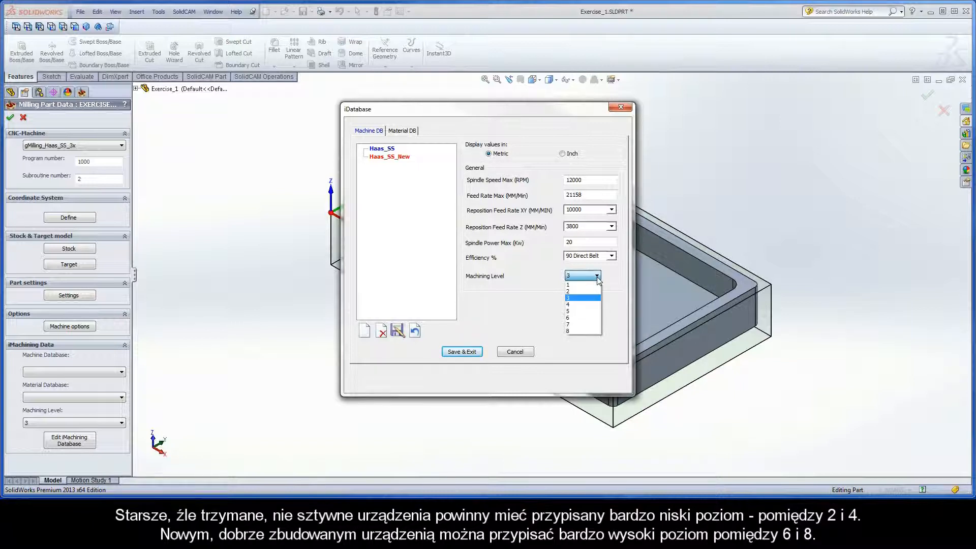
mouse_move(594, 295)
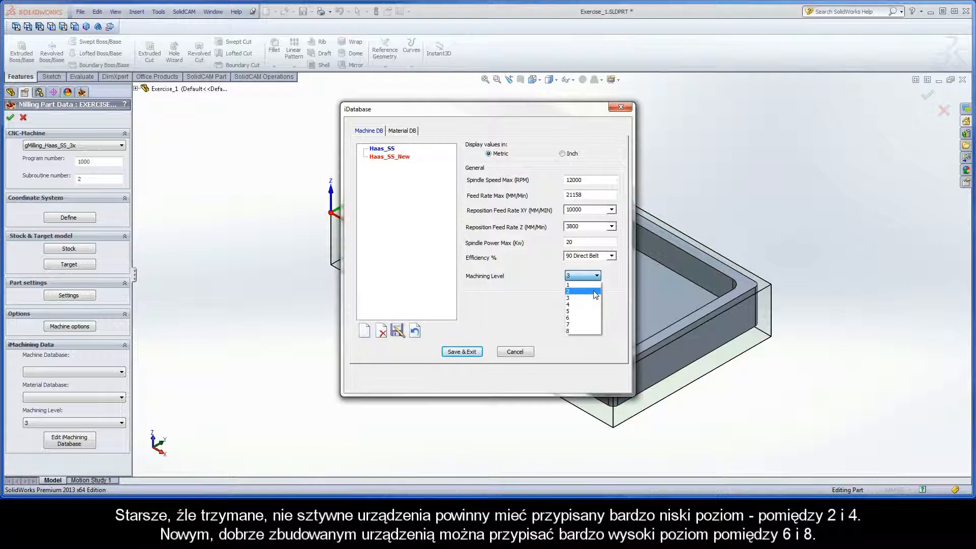
mouse_move(594, 305)
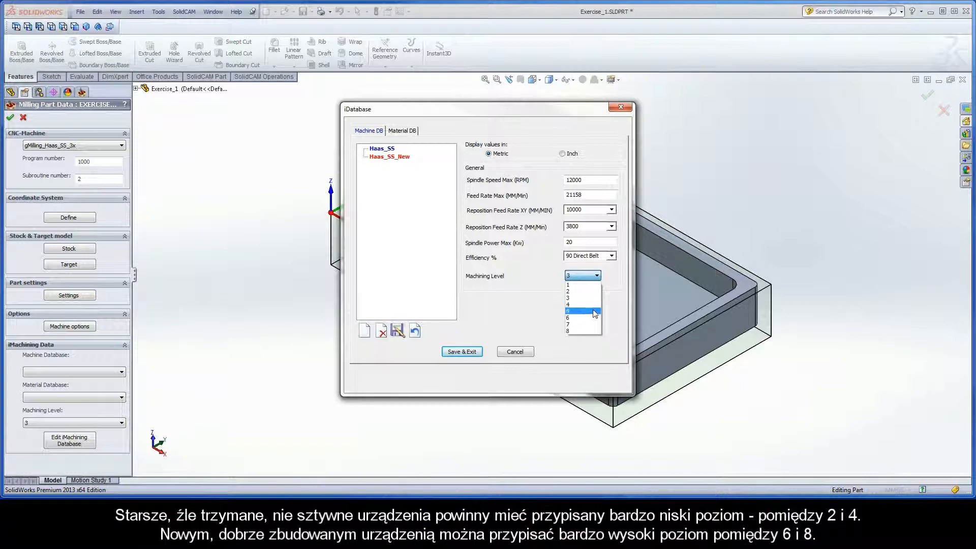
mouse_move(594, 319)
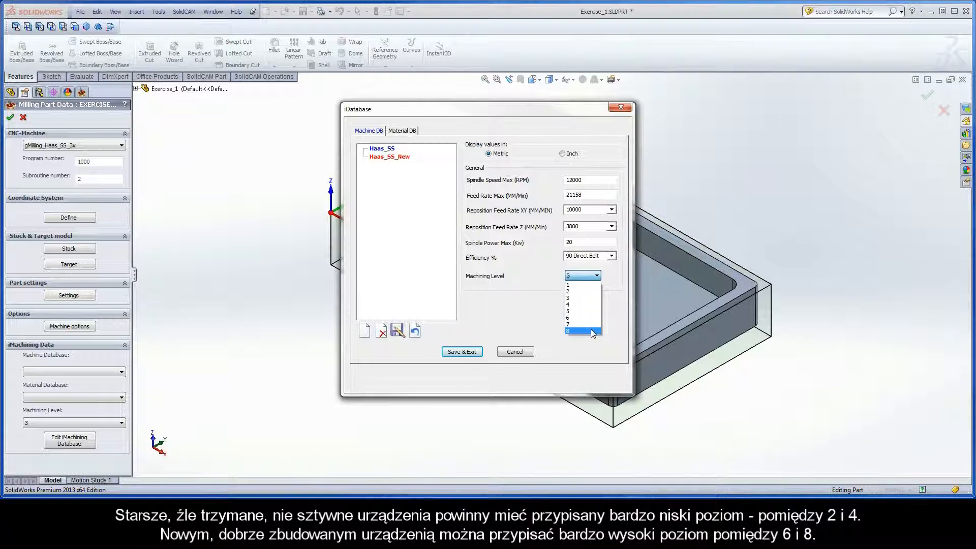
mouse_move(594, 317)
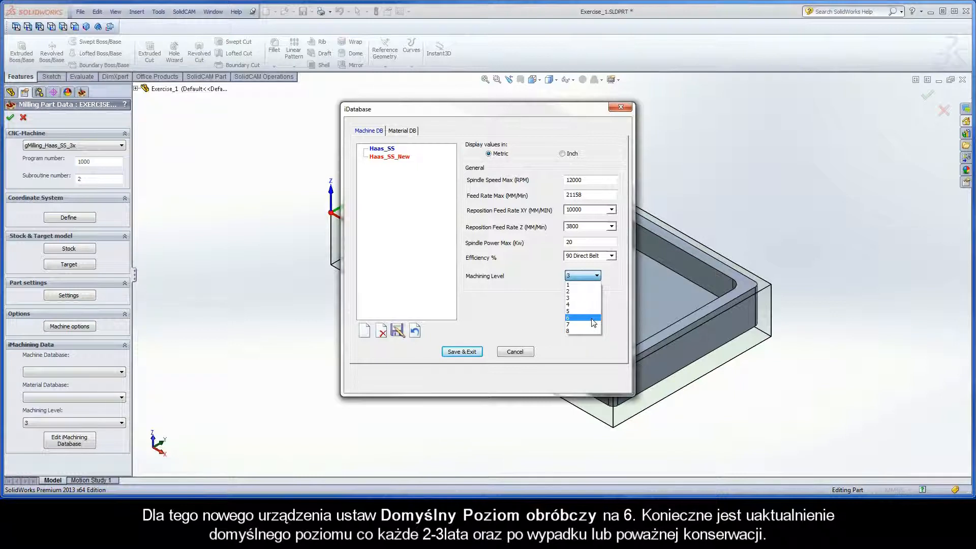
click(579, 318)
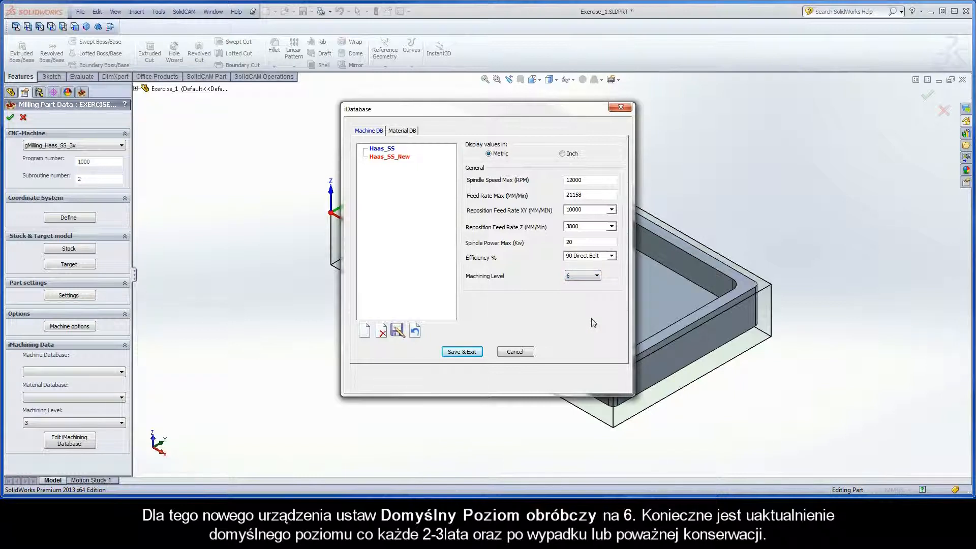
mouse_move(397, 136)
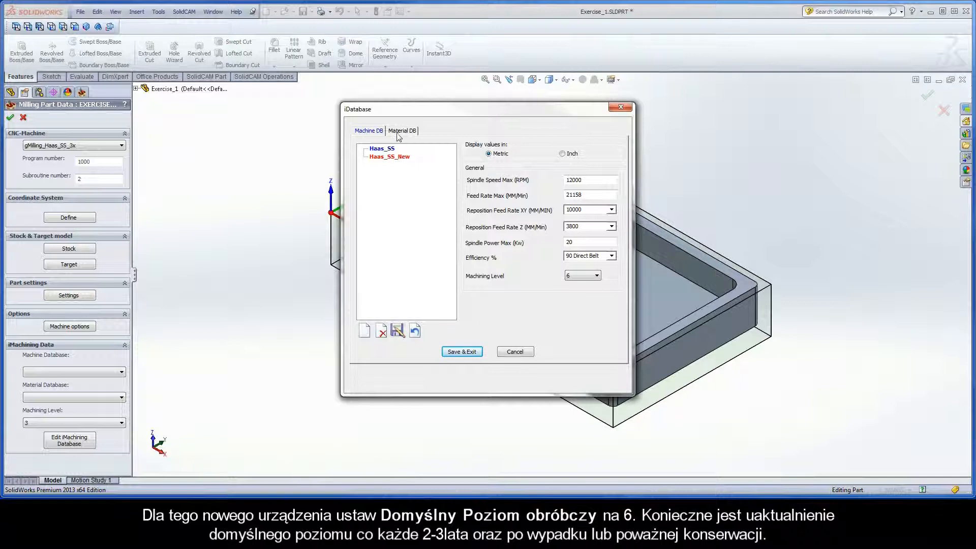